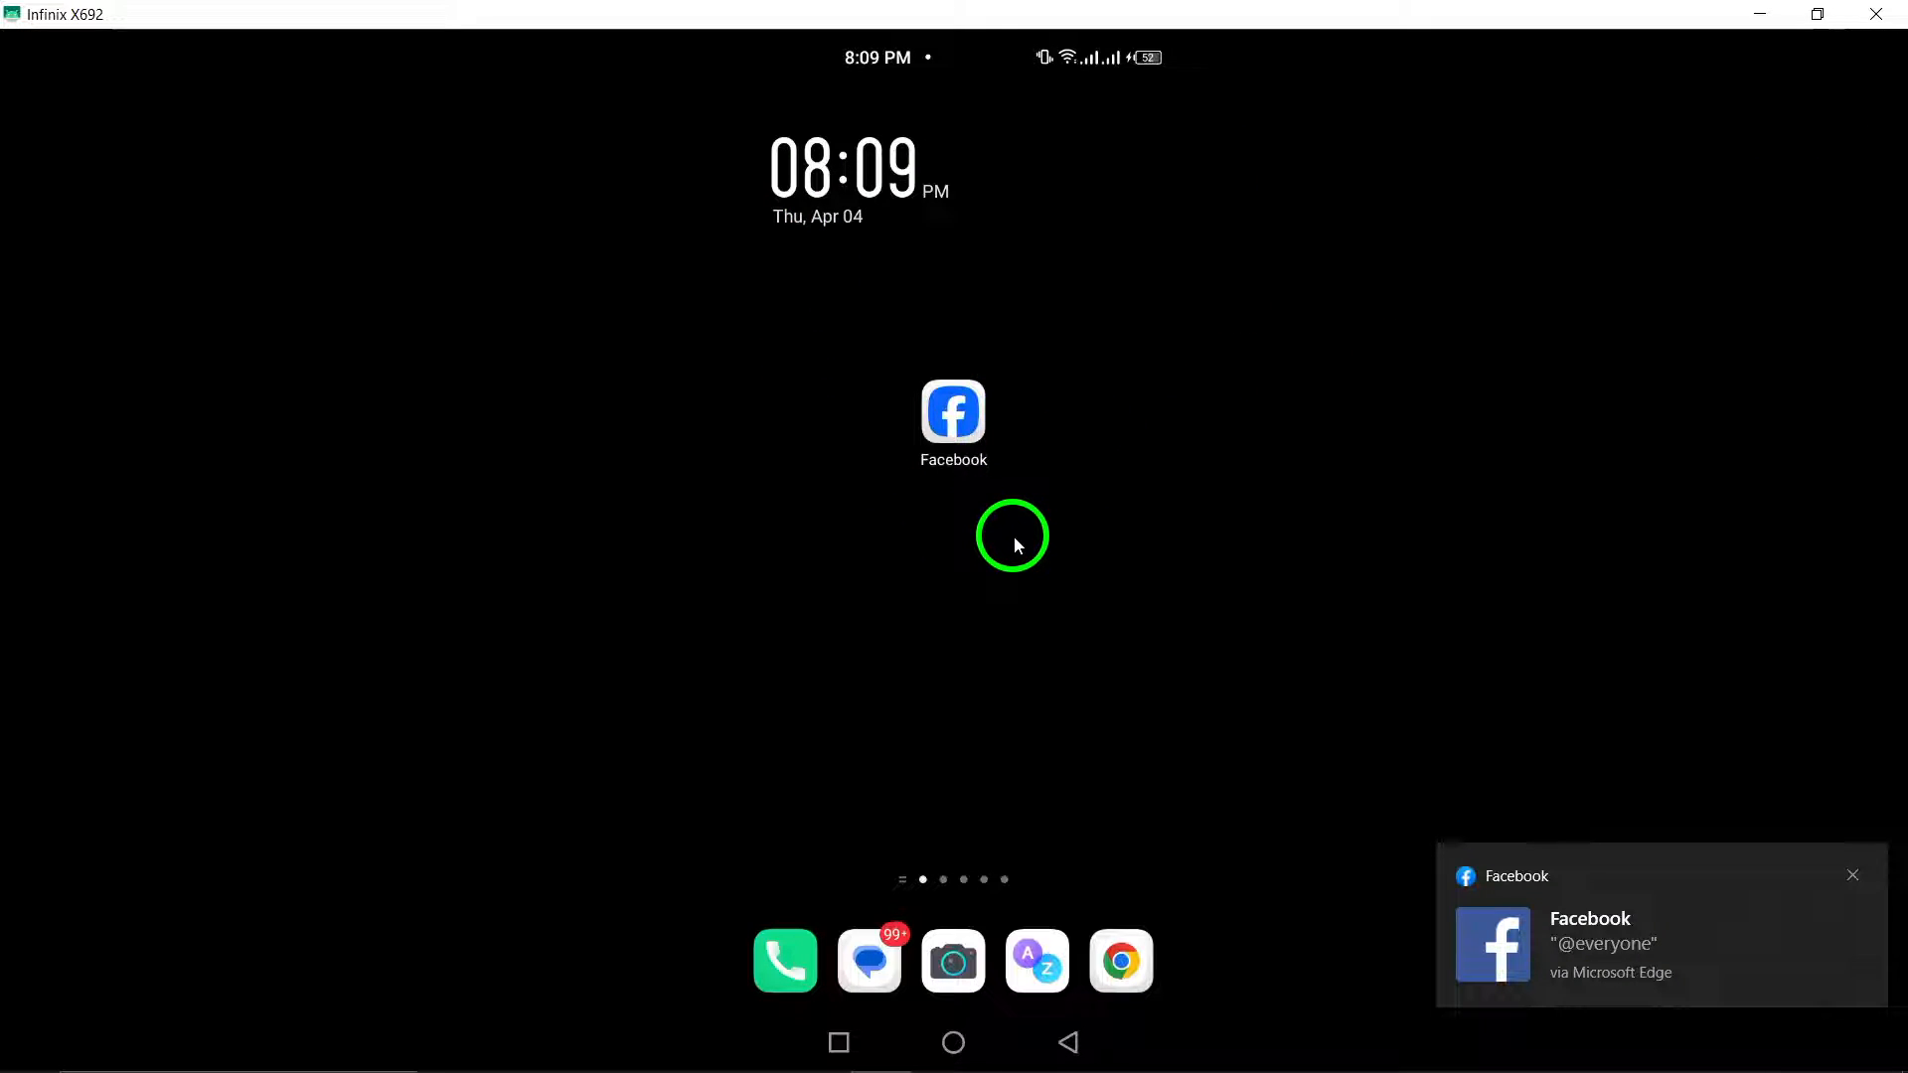
mouse_move(955, 536)
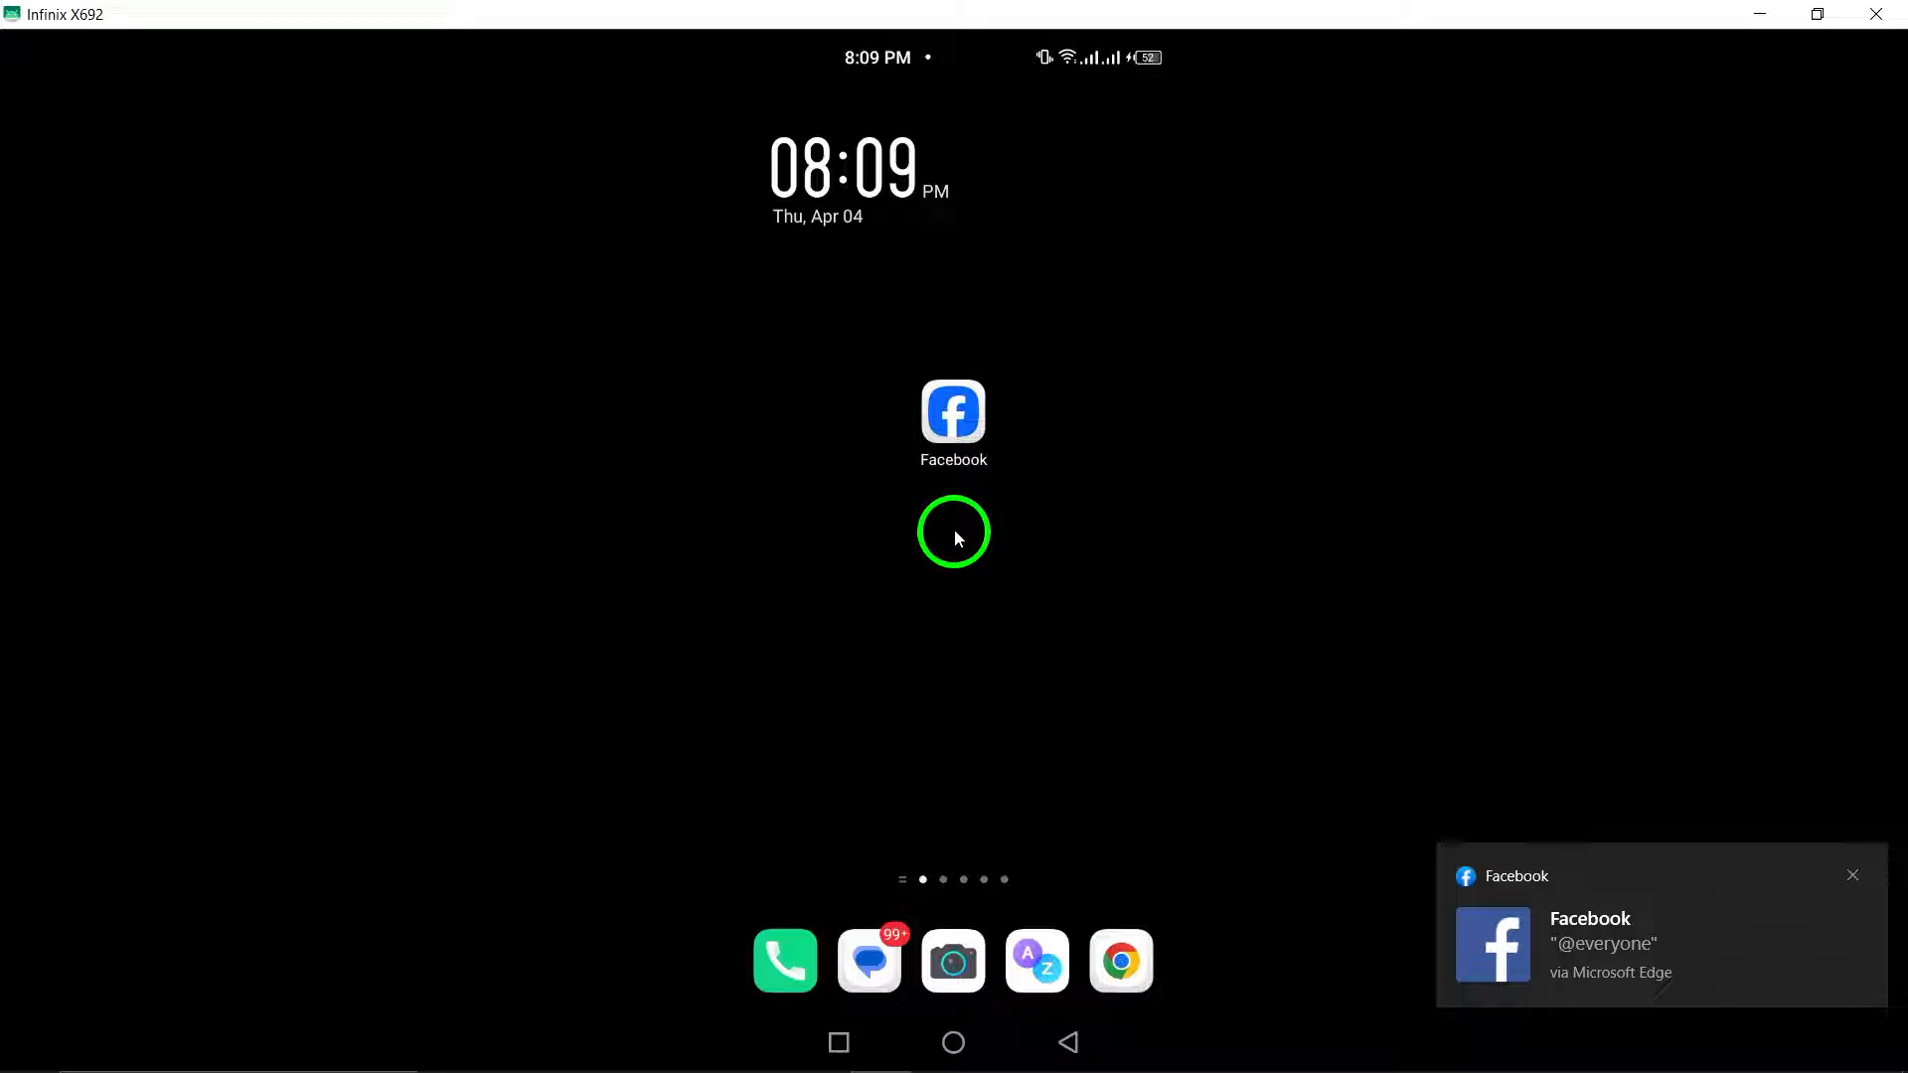
Launch the Facebook app from the Android home screen
left_click(953, 410)
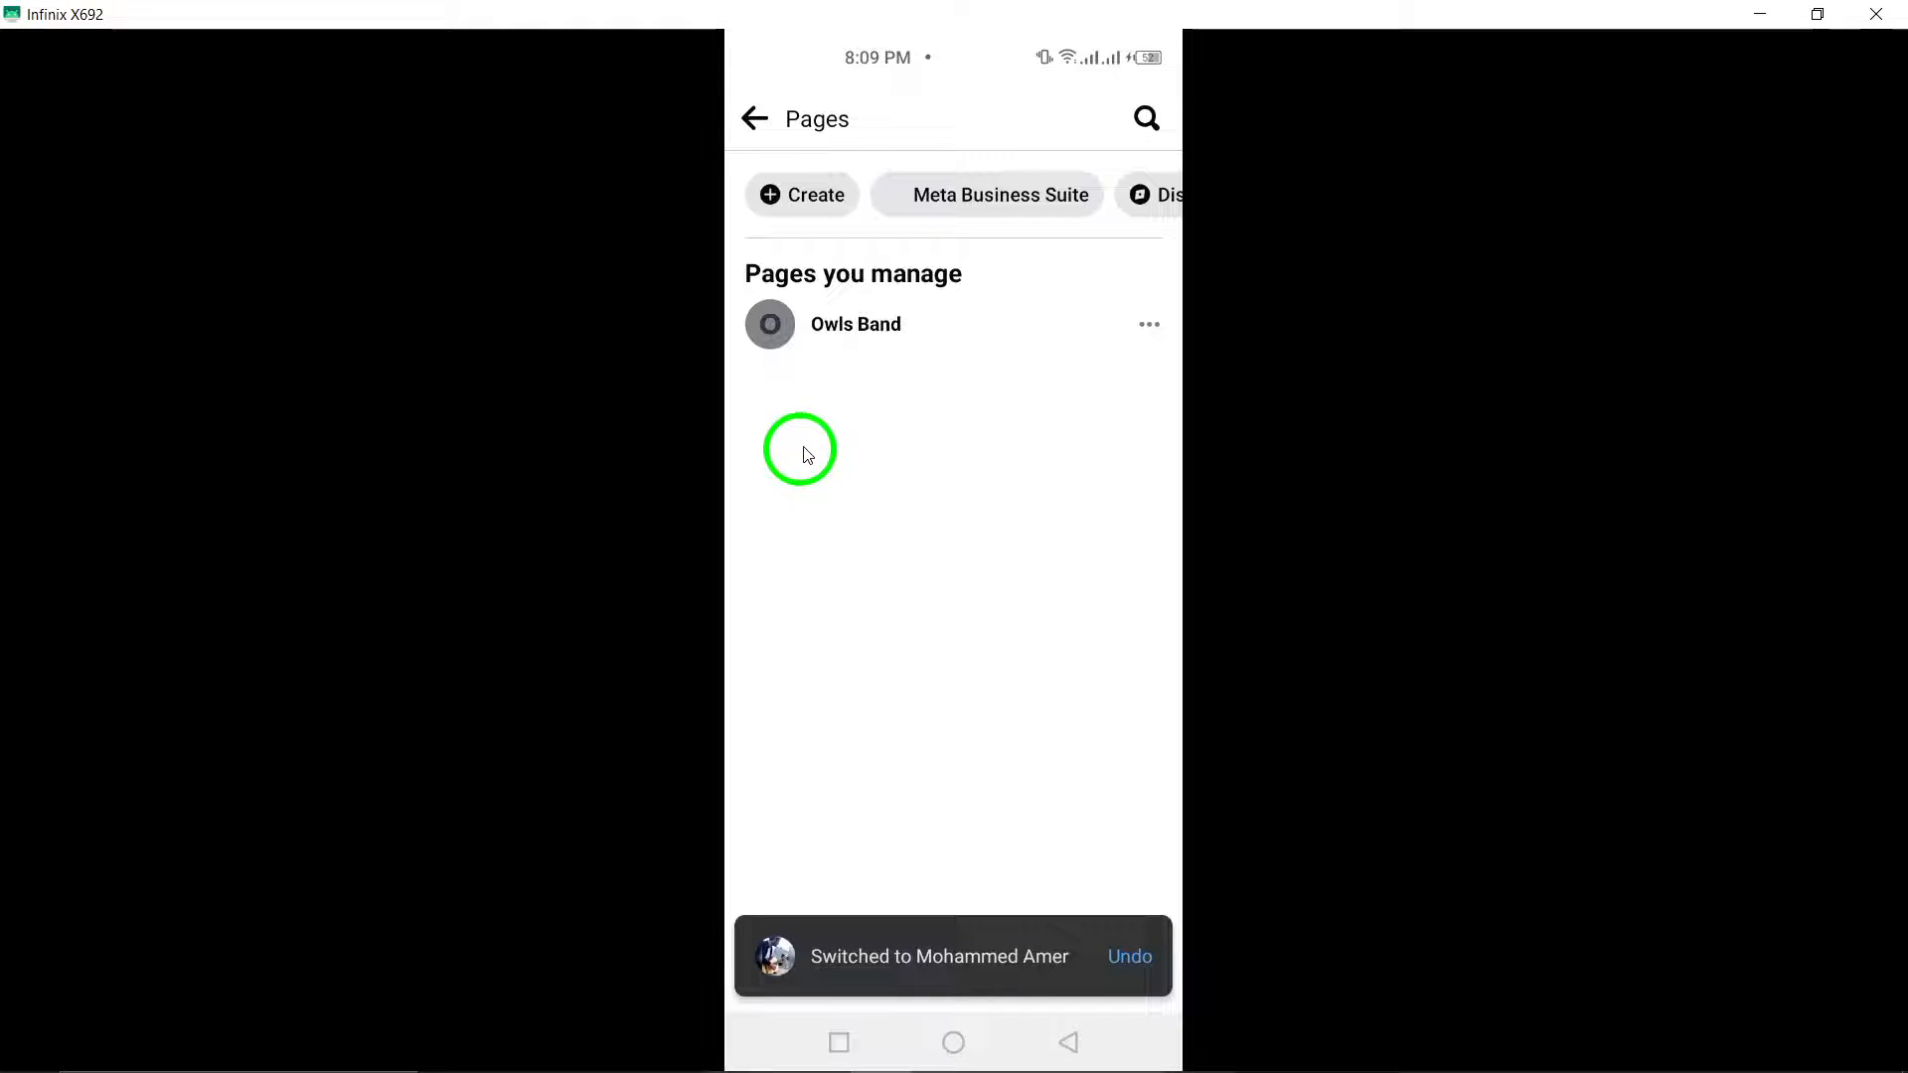
Open Owls Band from Pages you manage and switch into its profile
left_click(856, 324)
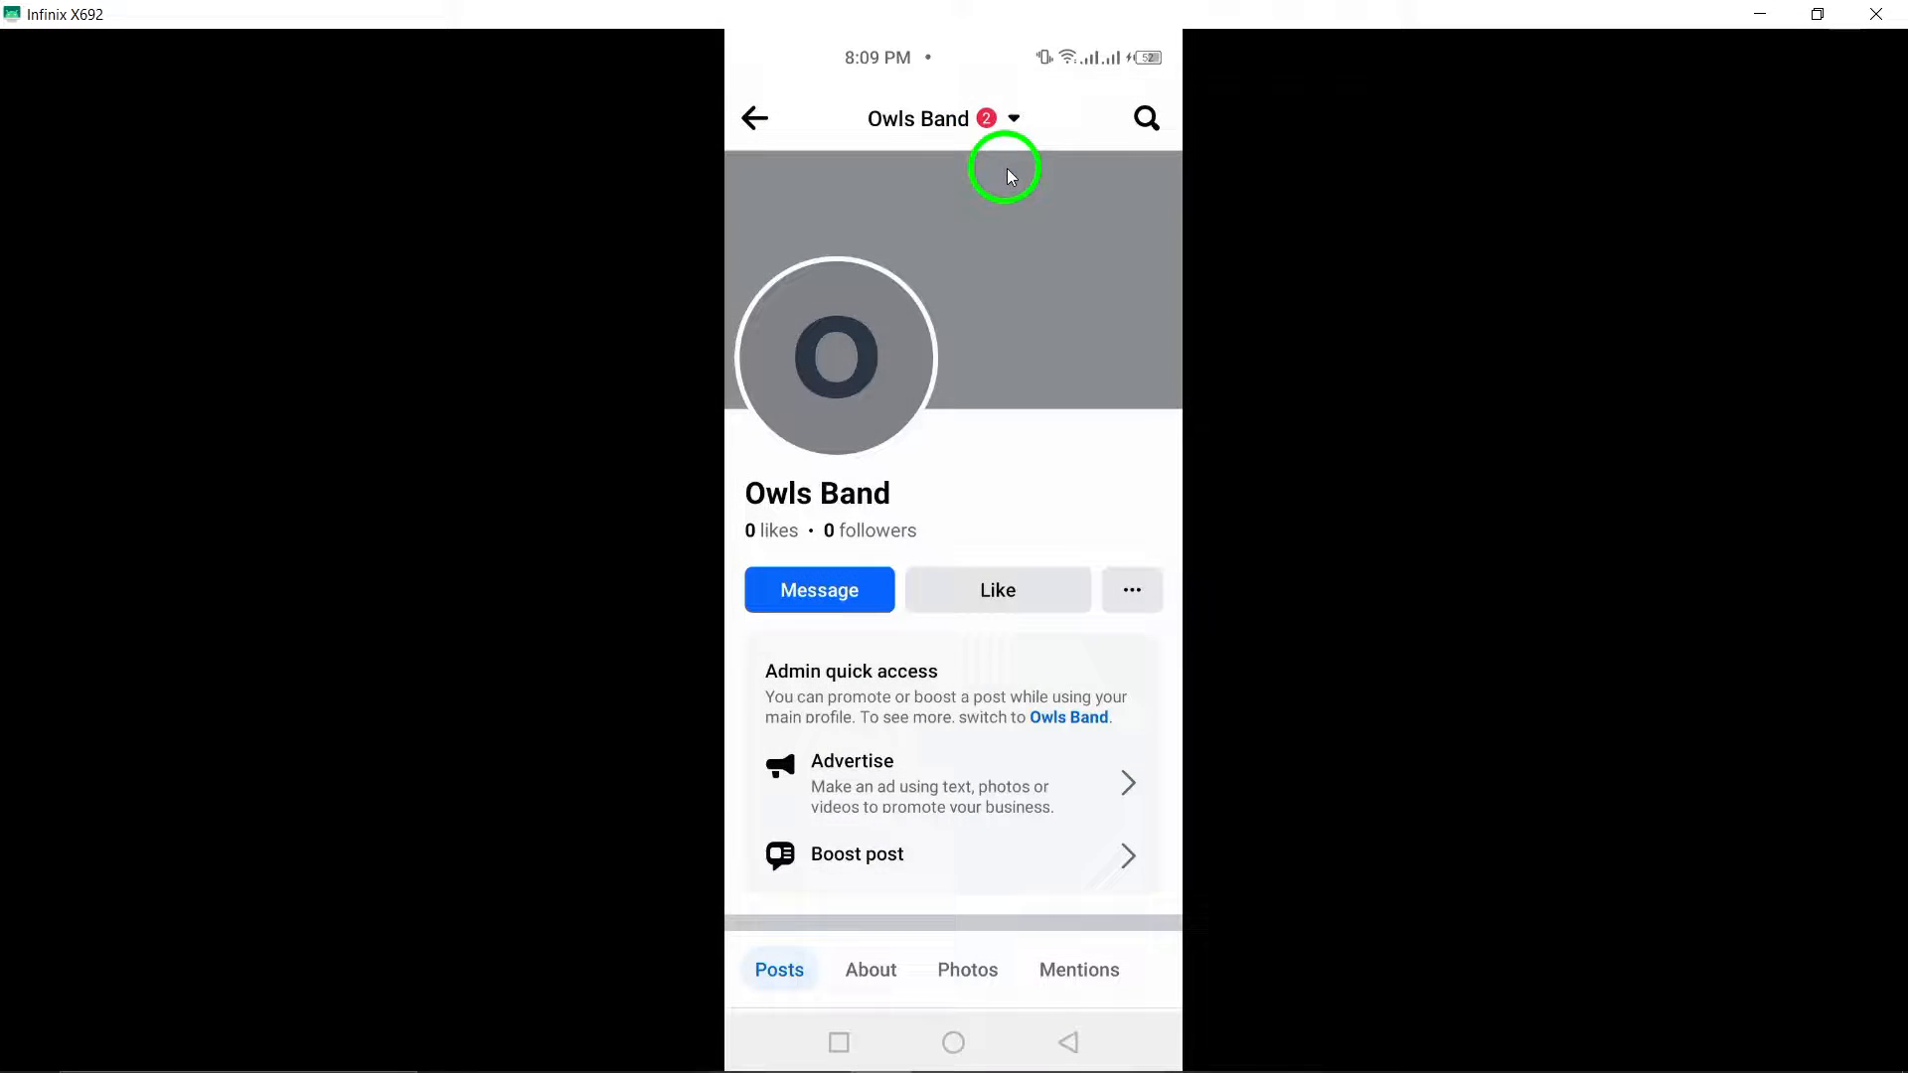
left_click(1012, 118)
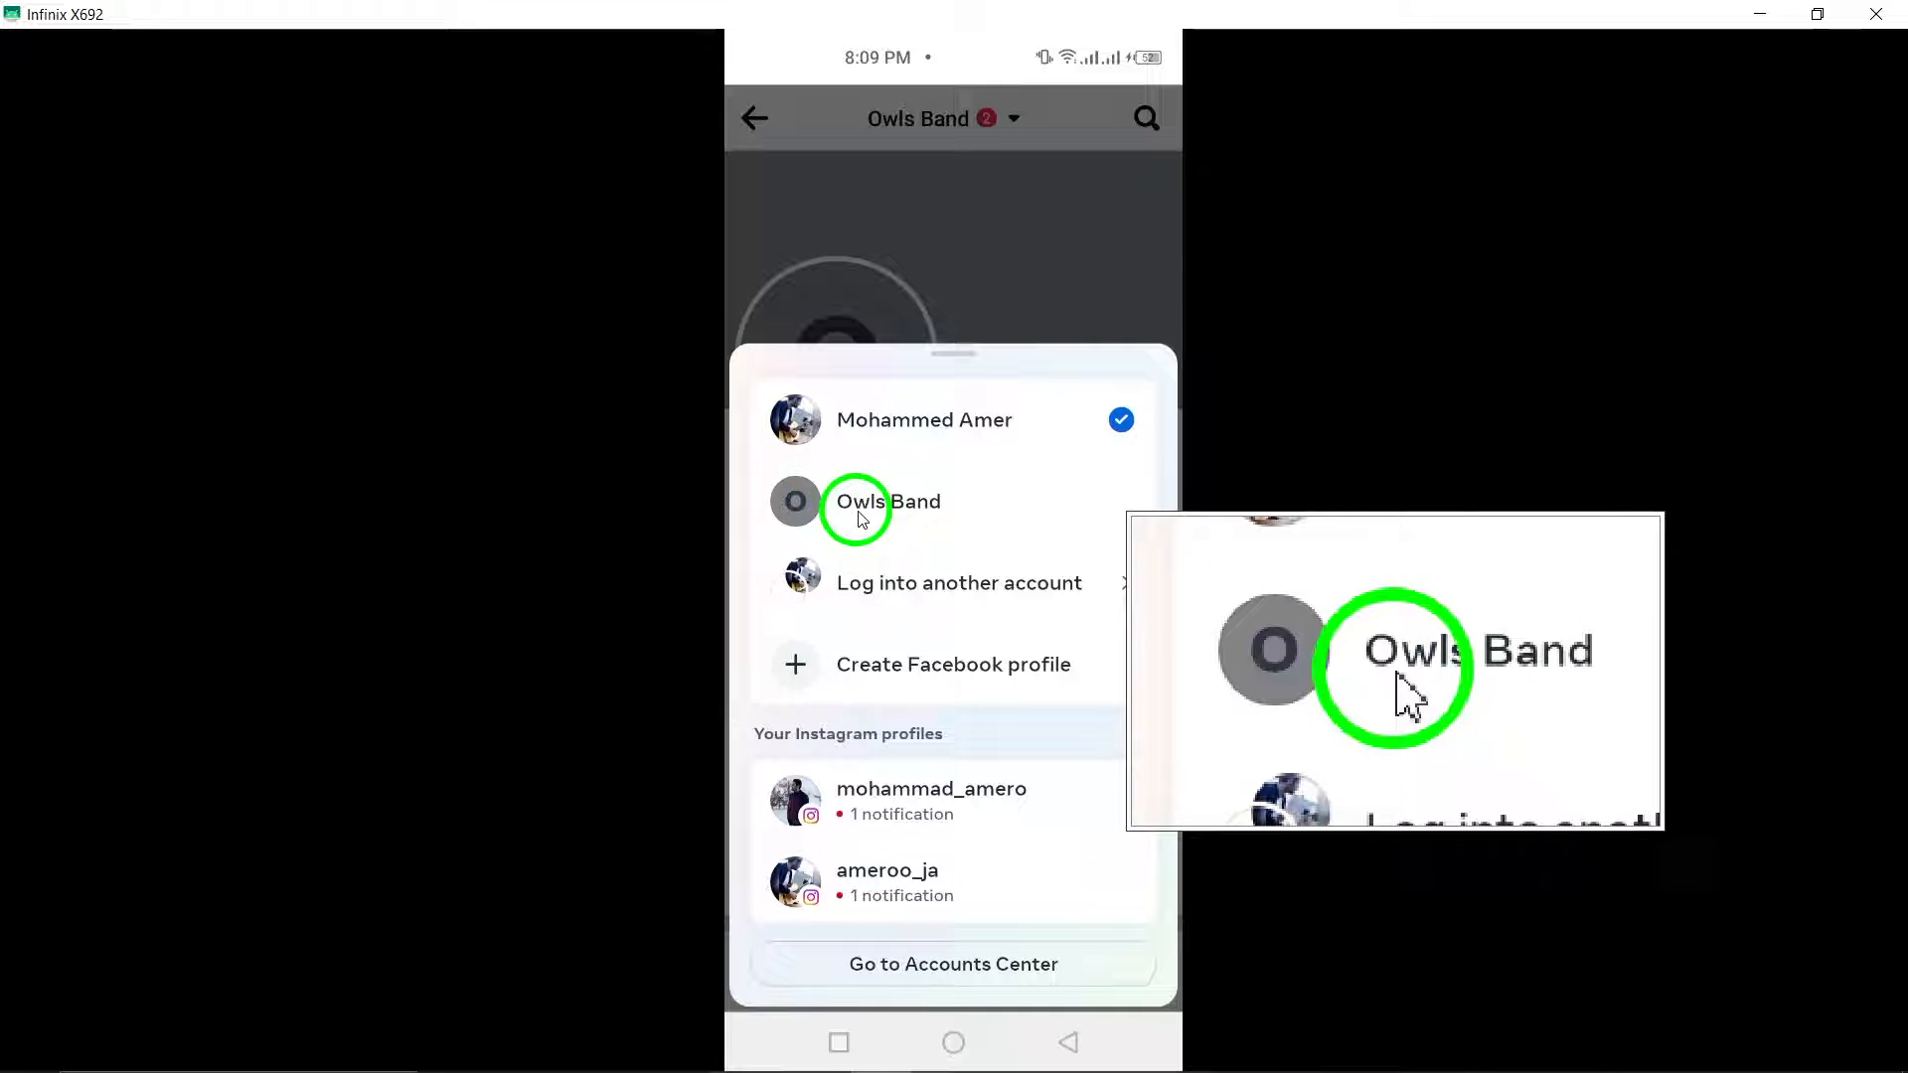
left_click(886, 501)
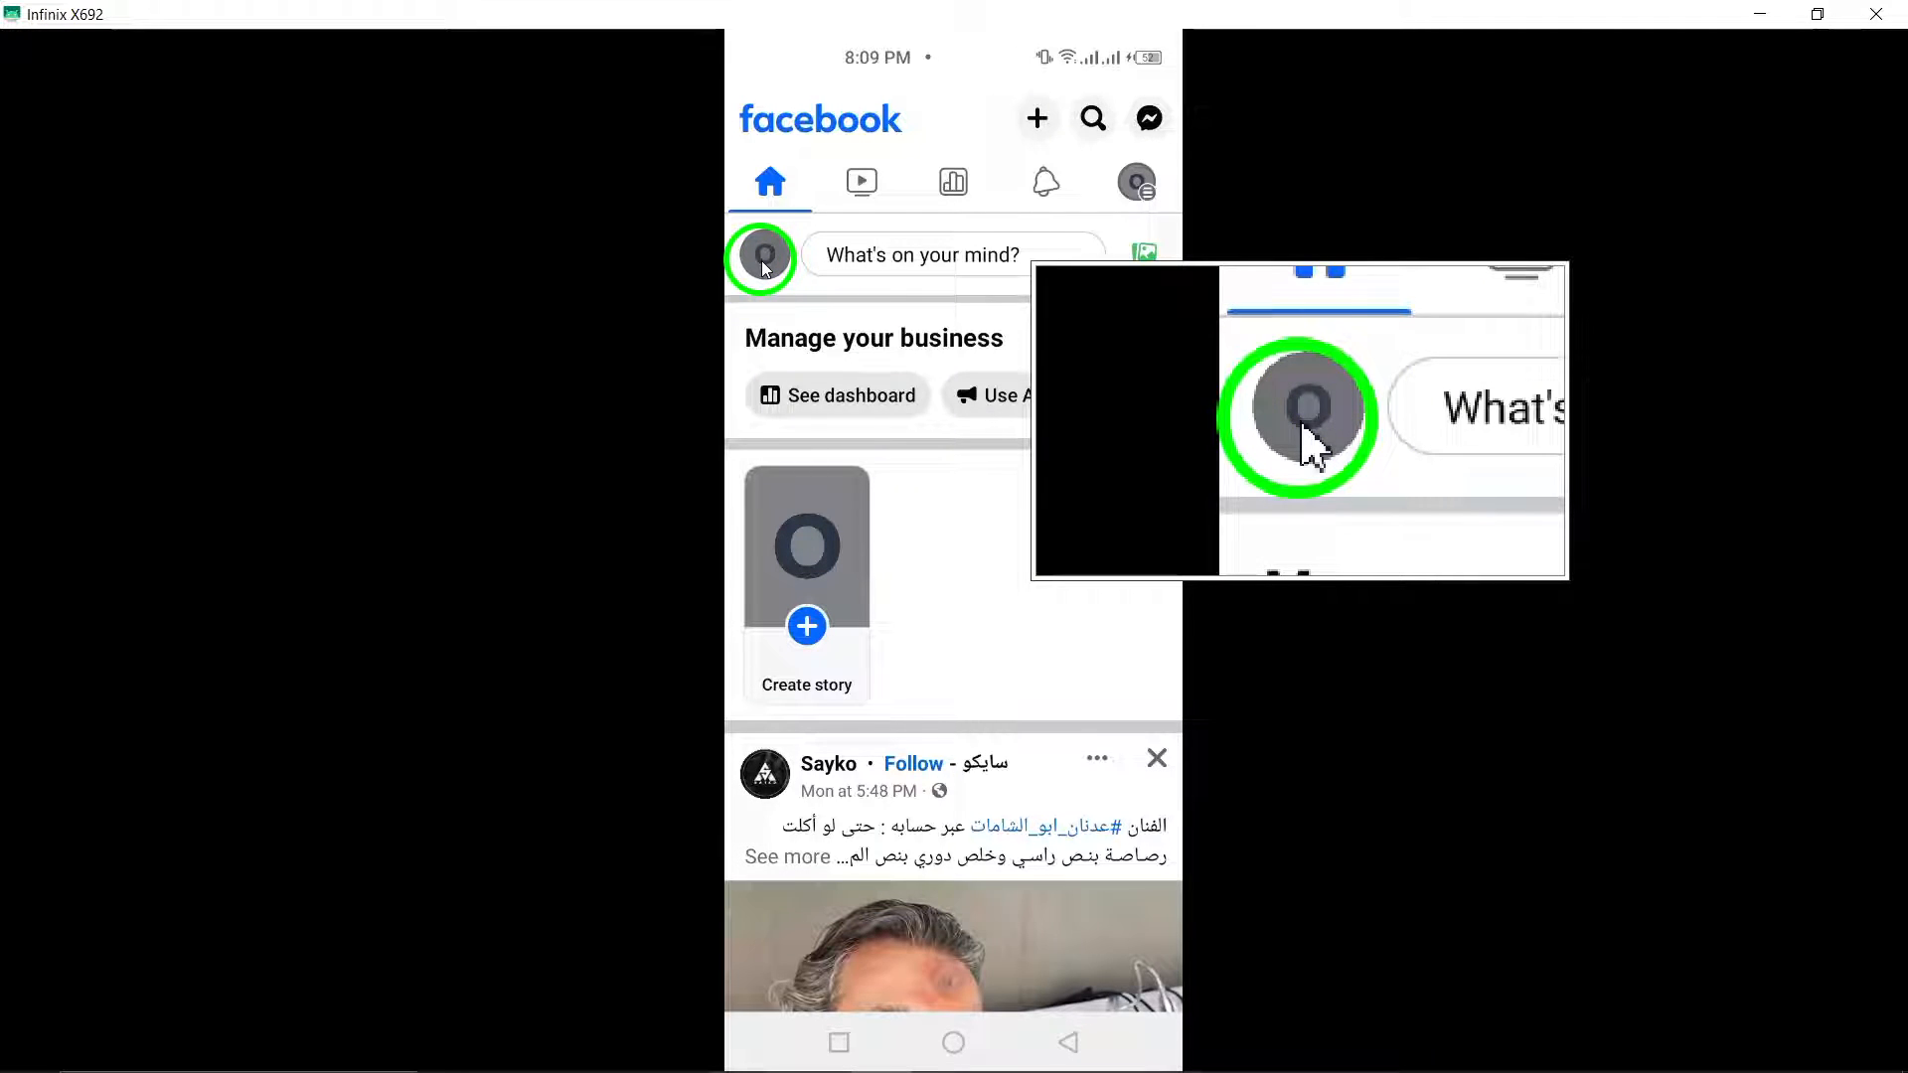
left_click(761, 259)
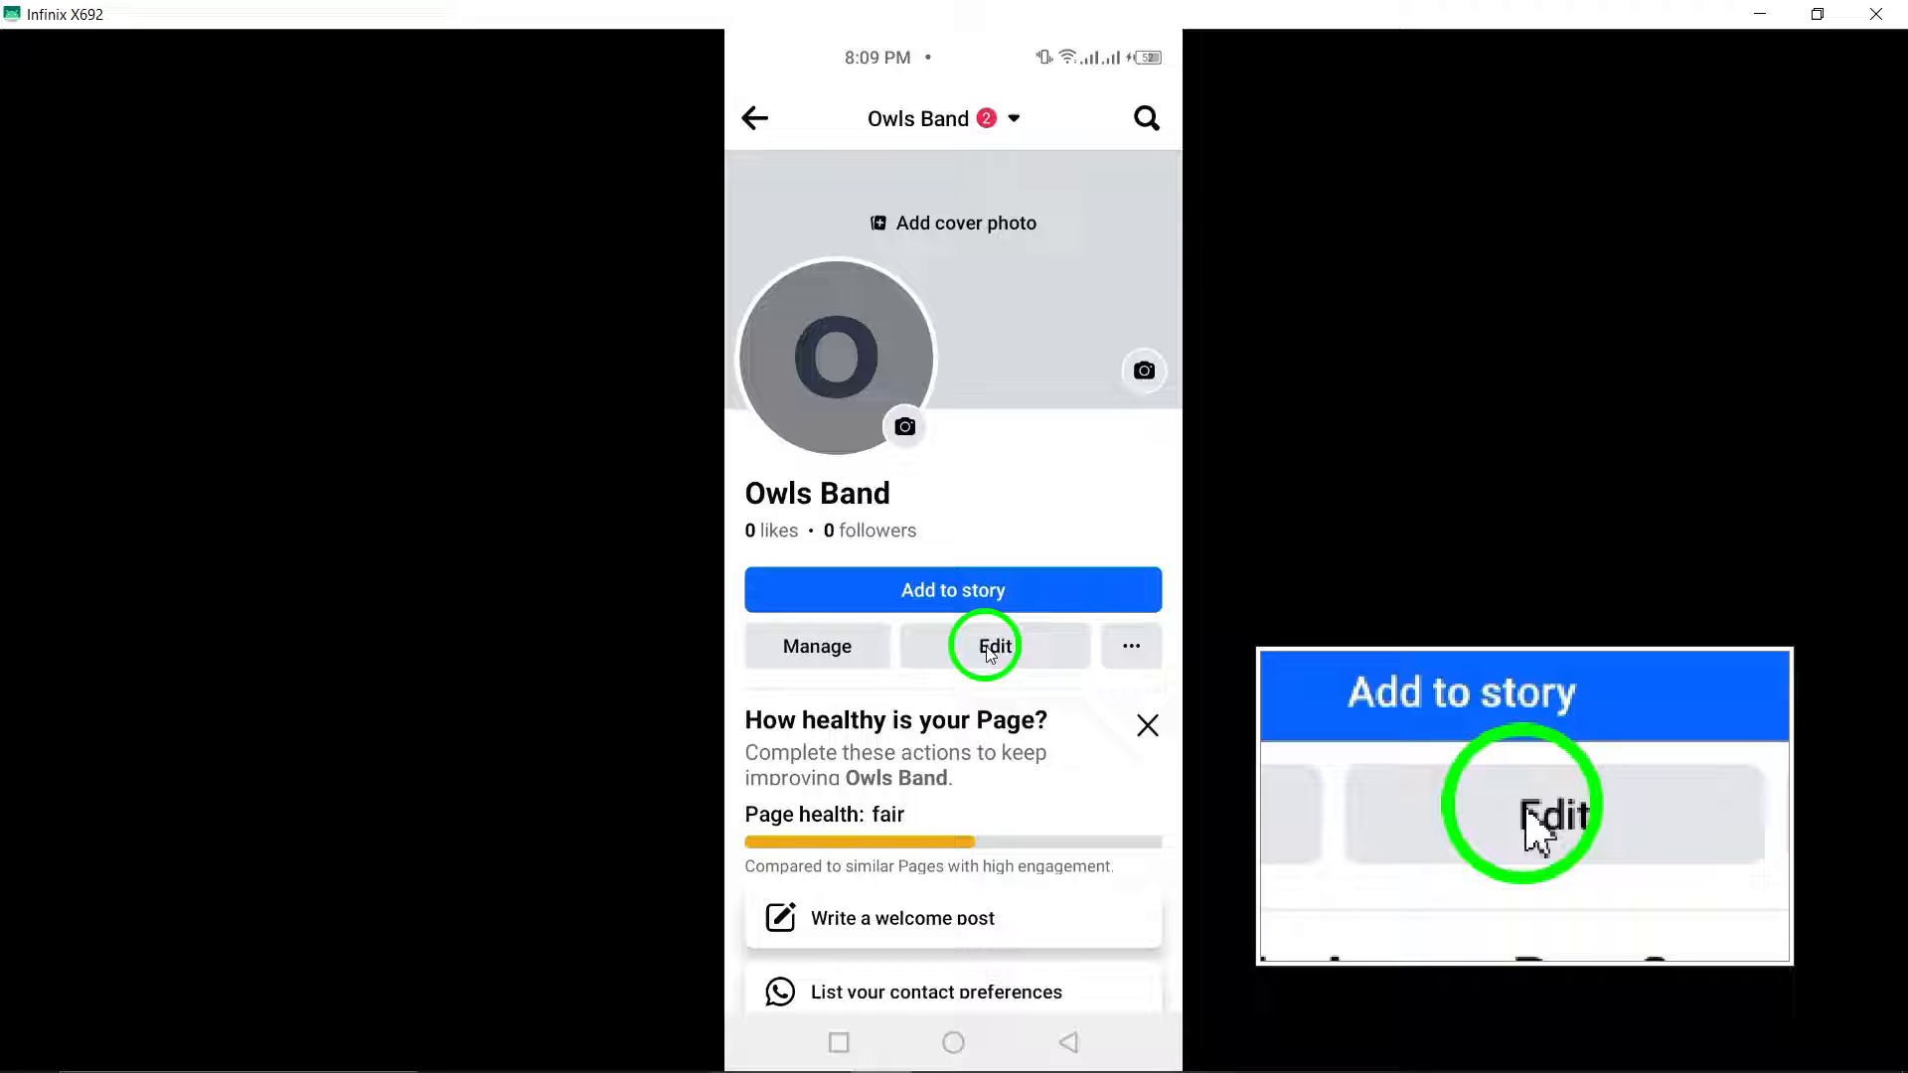
left_click(993, 646)
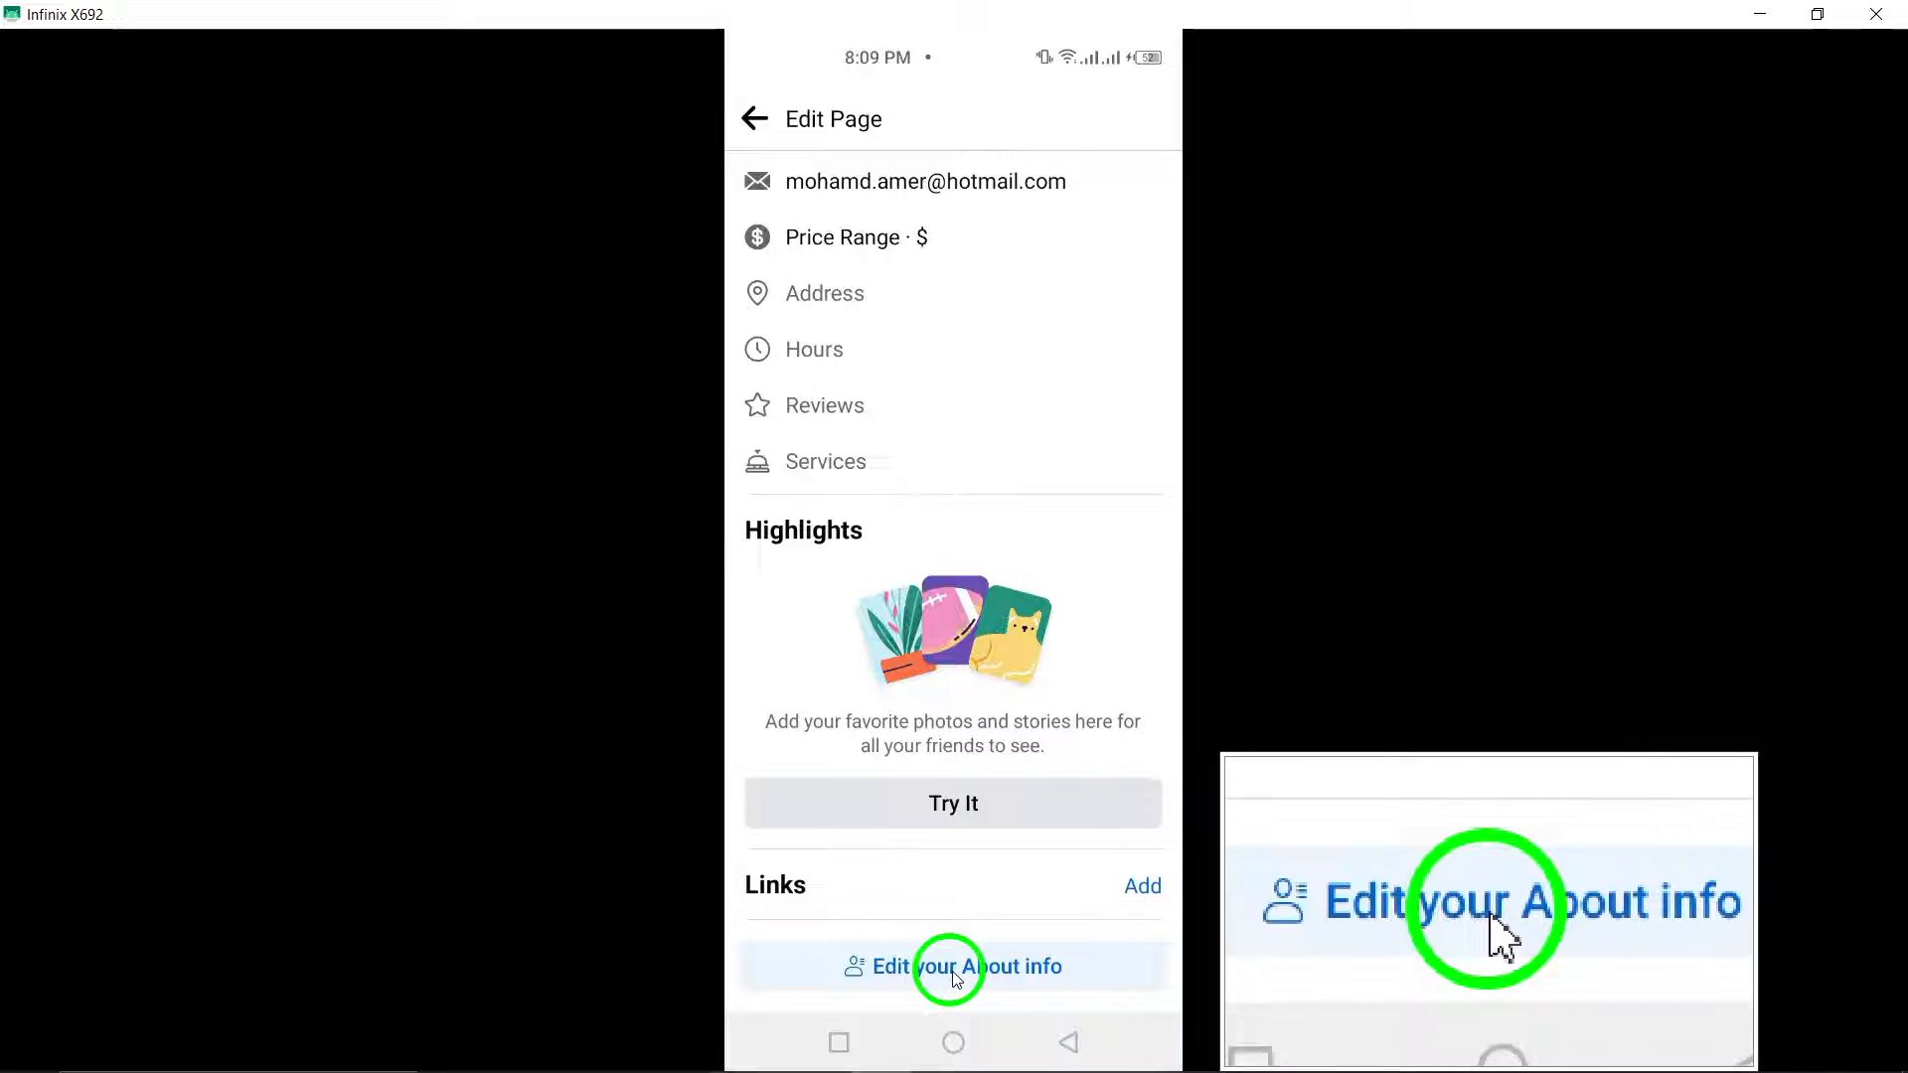
left_click(954, 966)
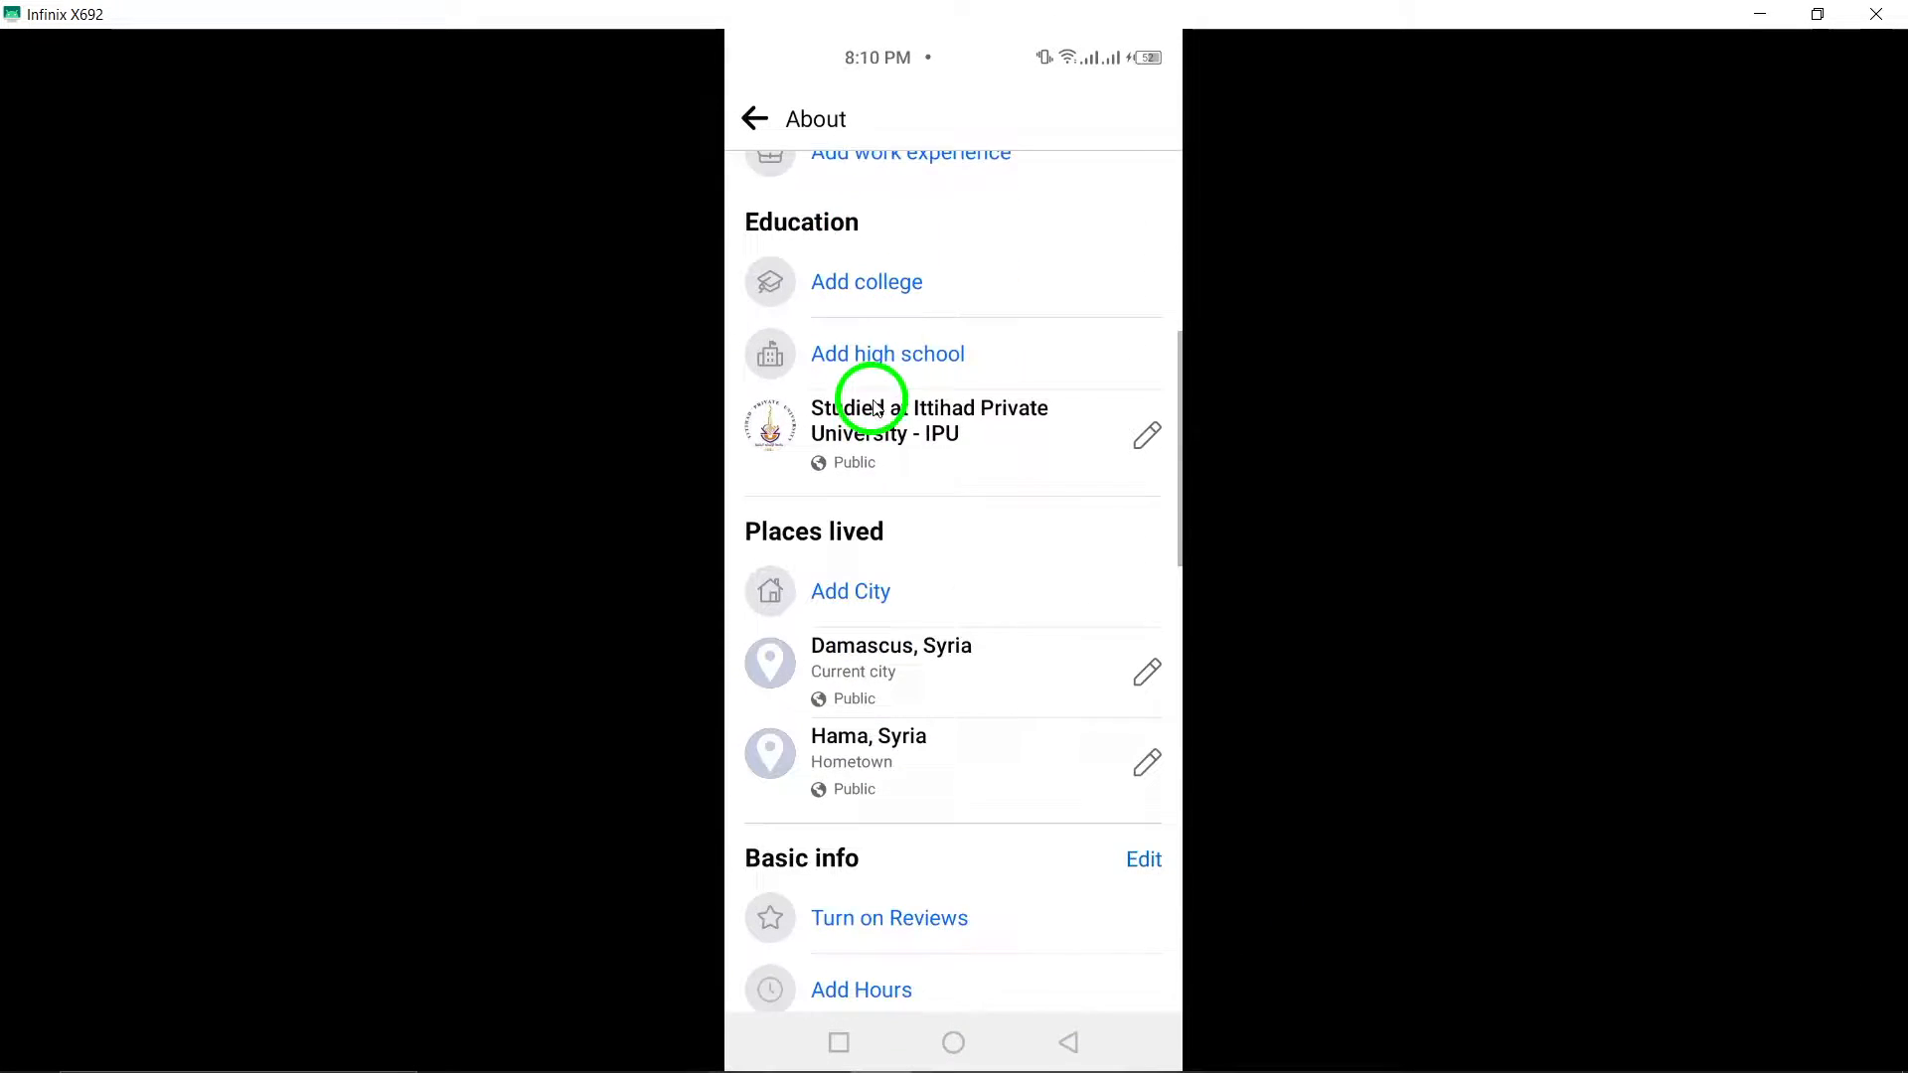
Scroll to Page transparency and open the Page ID entry for full details
scroll("down", 3)
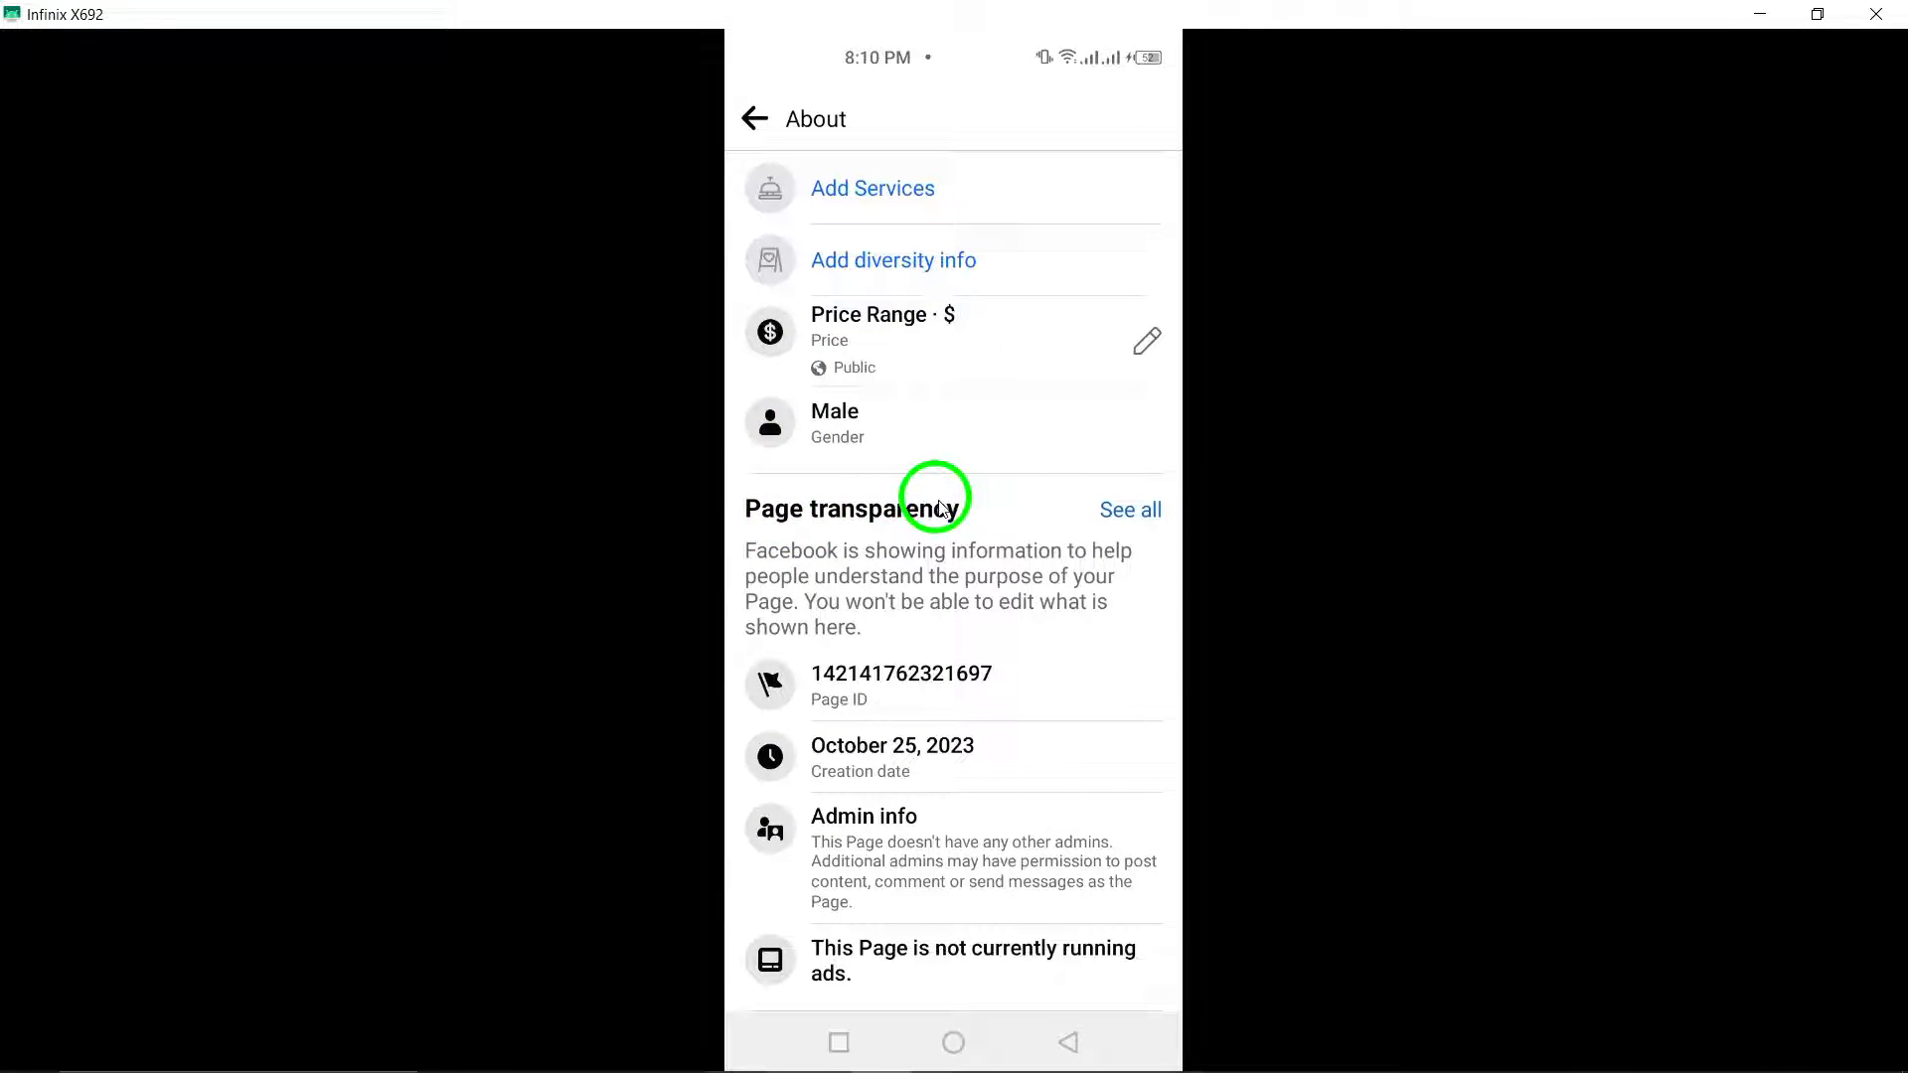
scroll("down", 3)
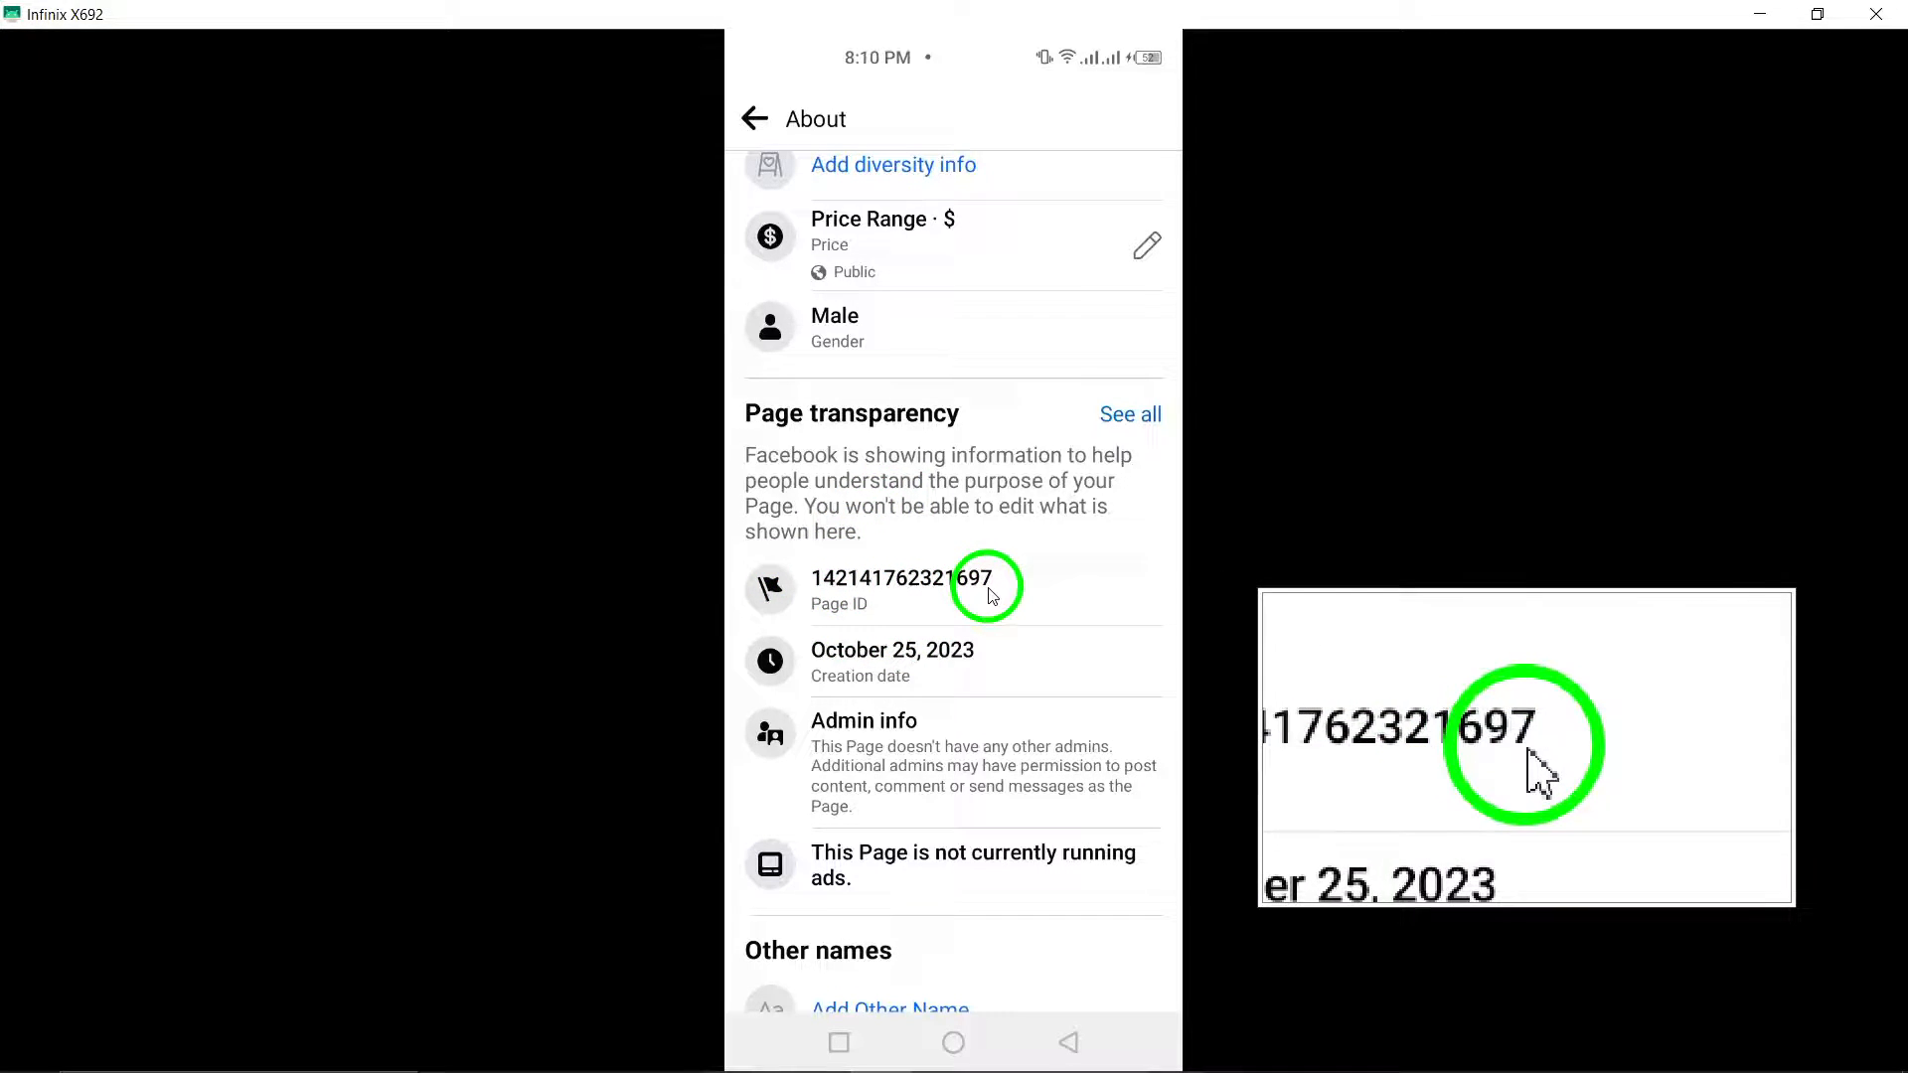
left_click(1128, 414)
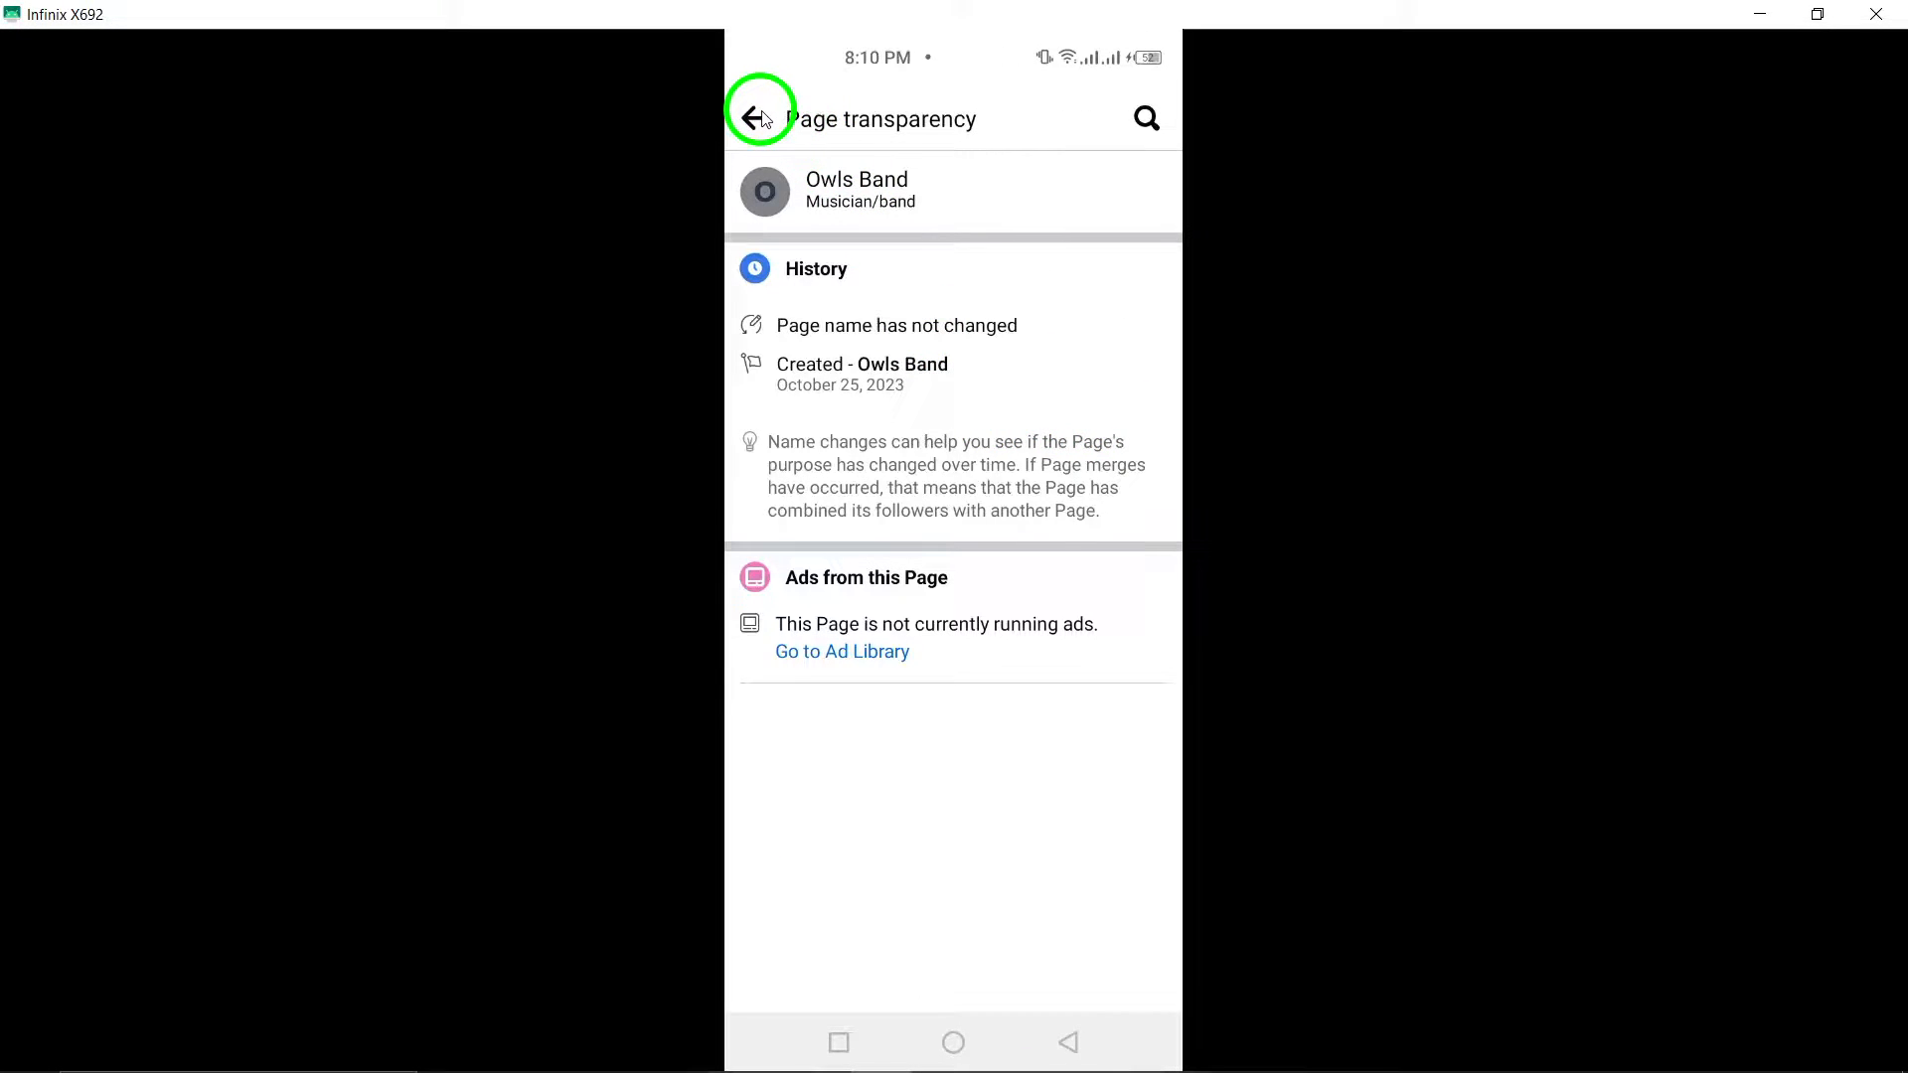
left_click(754, 118)
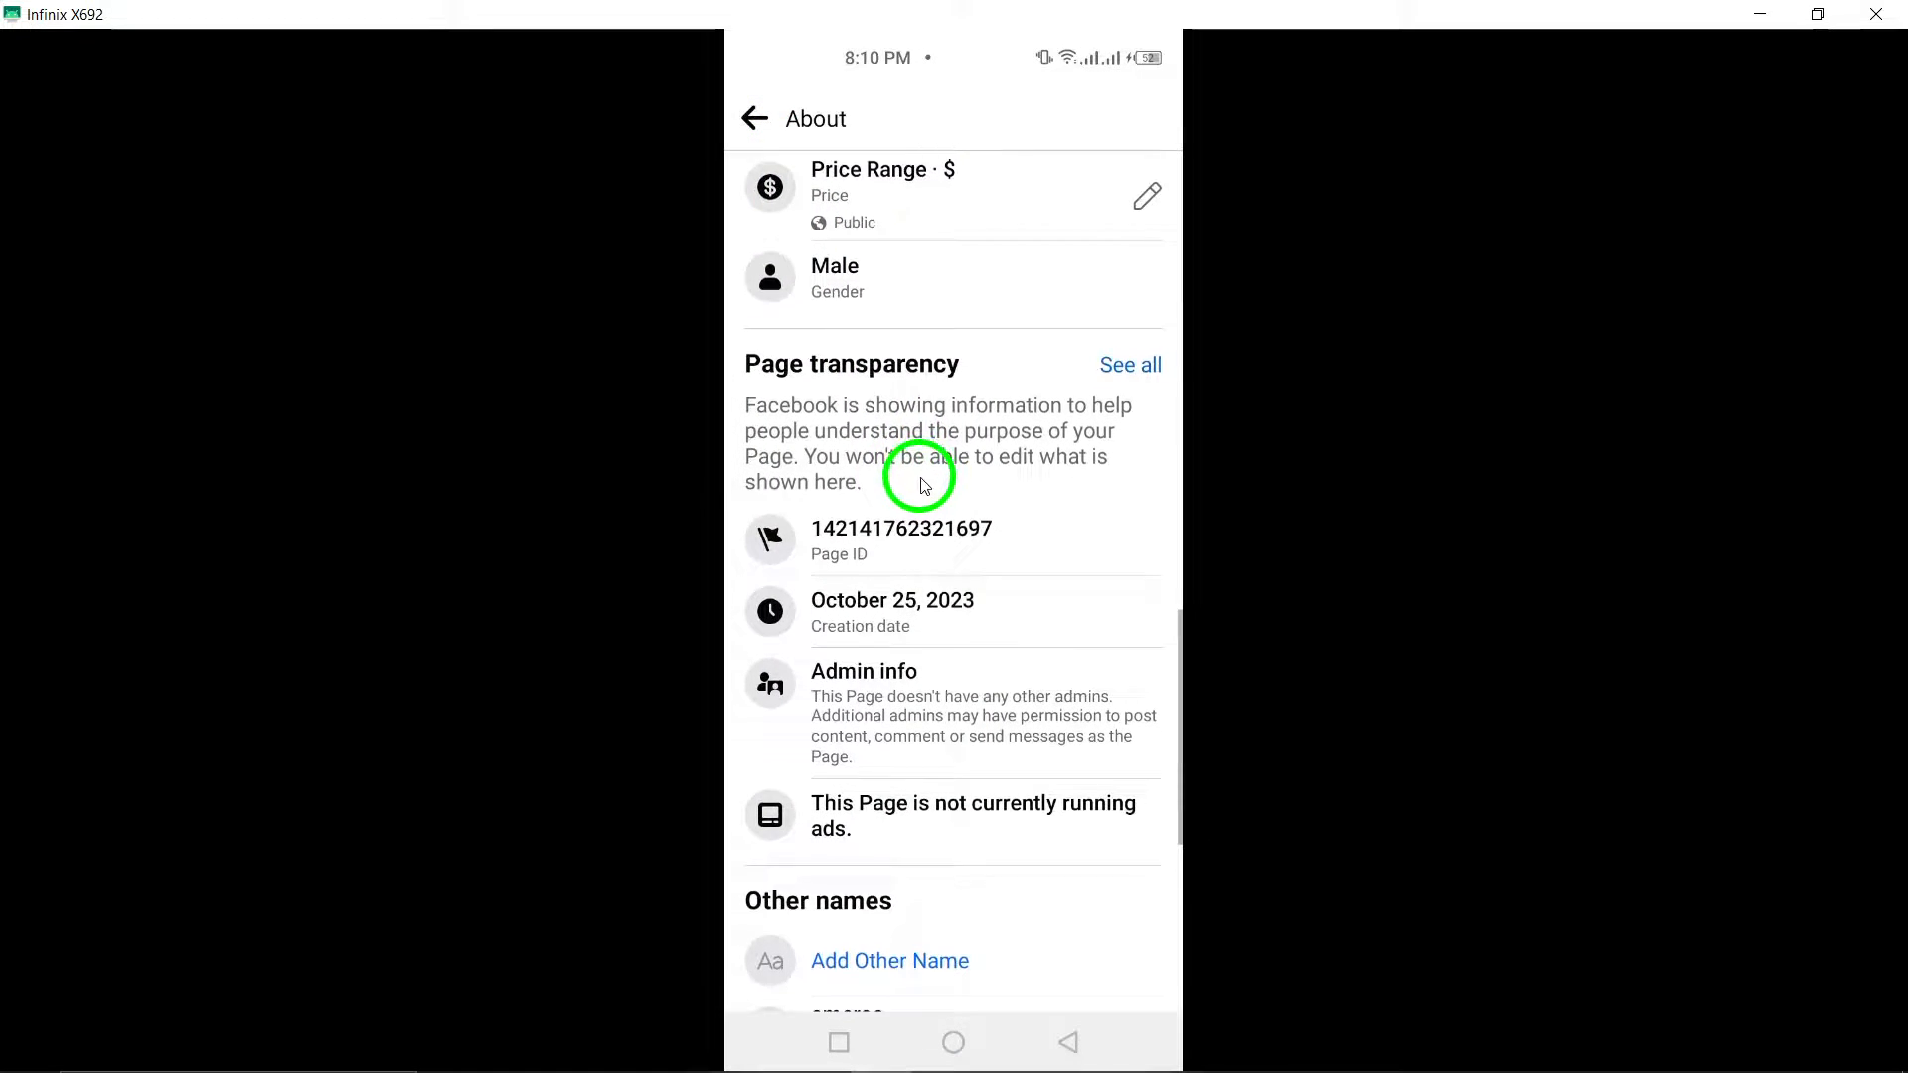
scroll("down", 3)
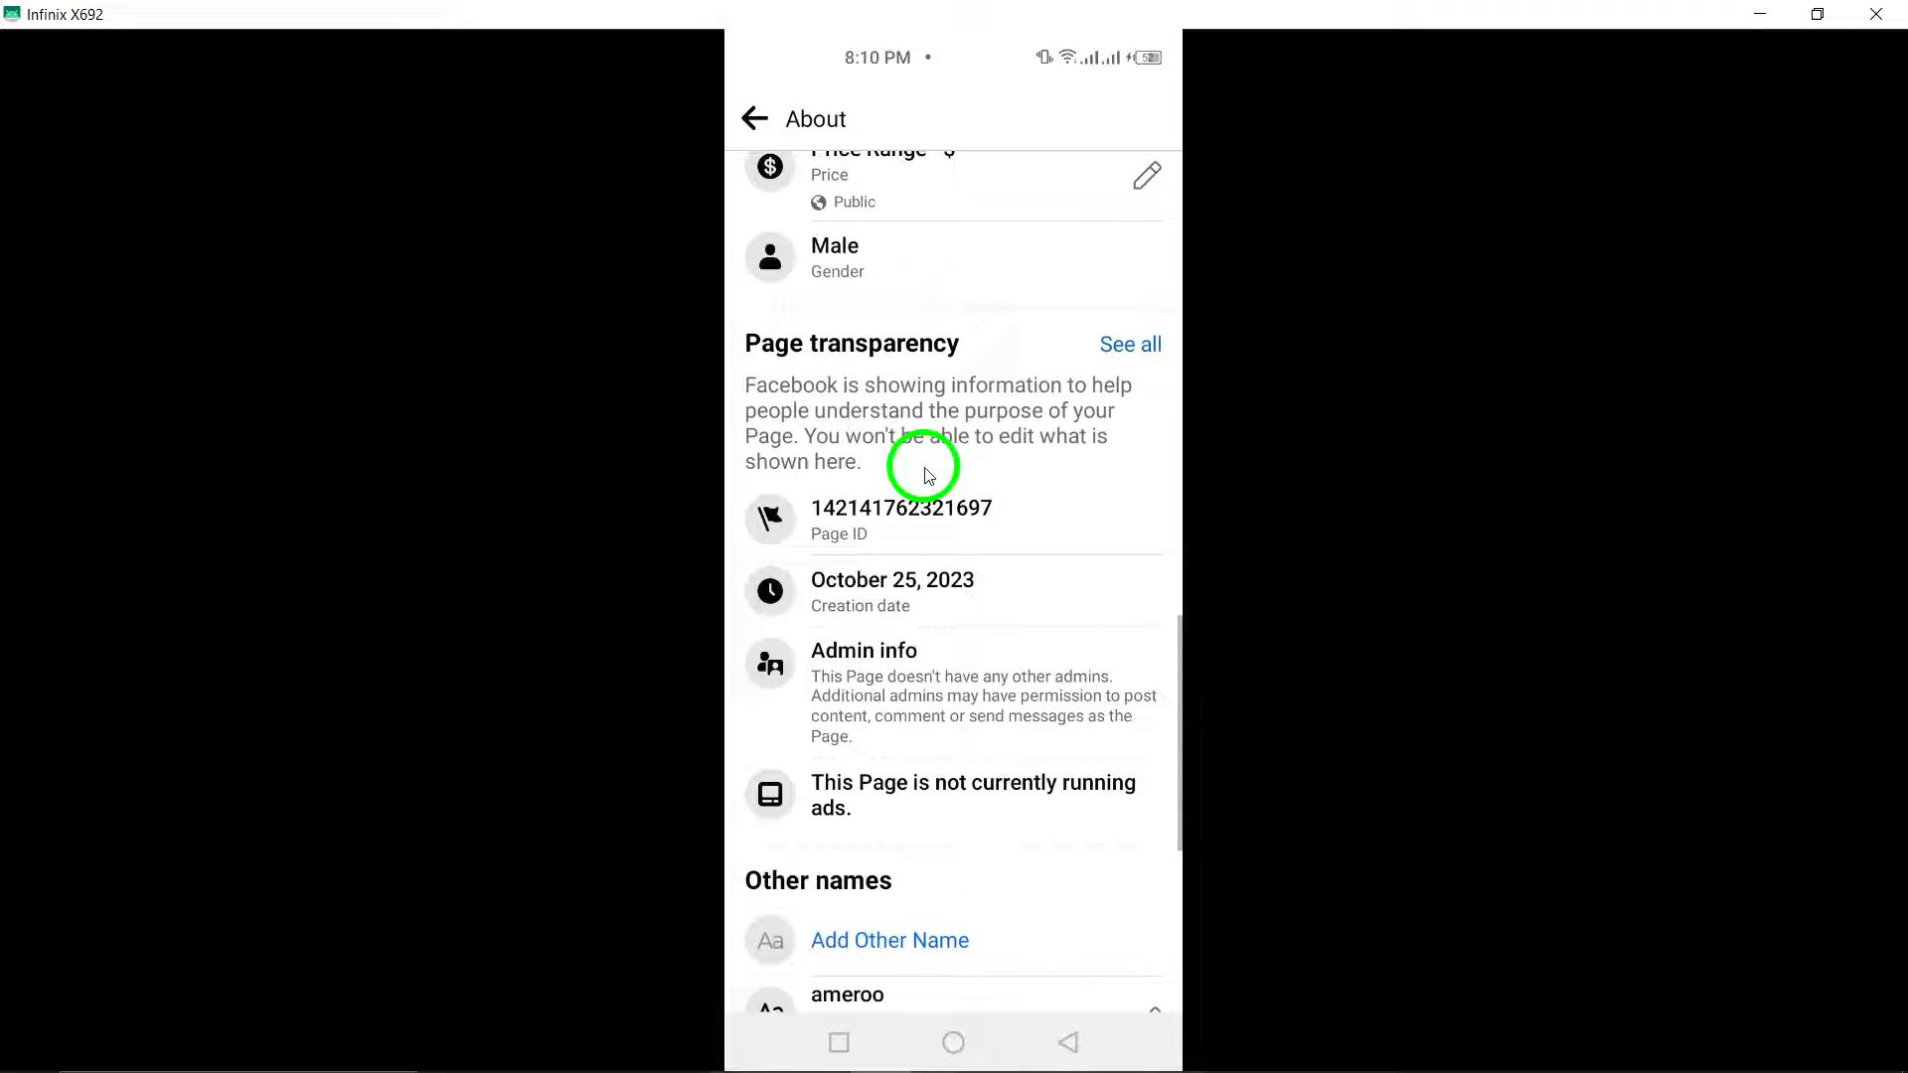
scroll("up", 3)
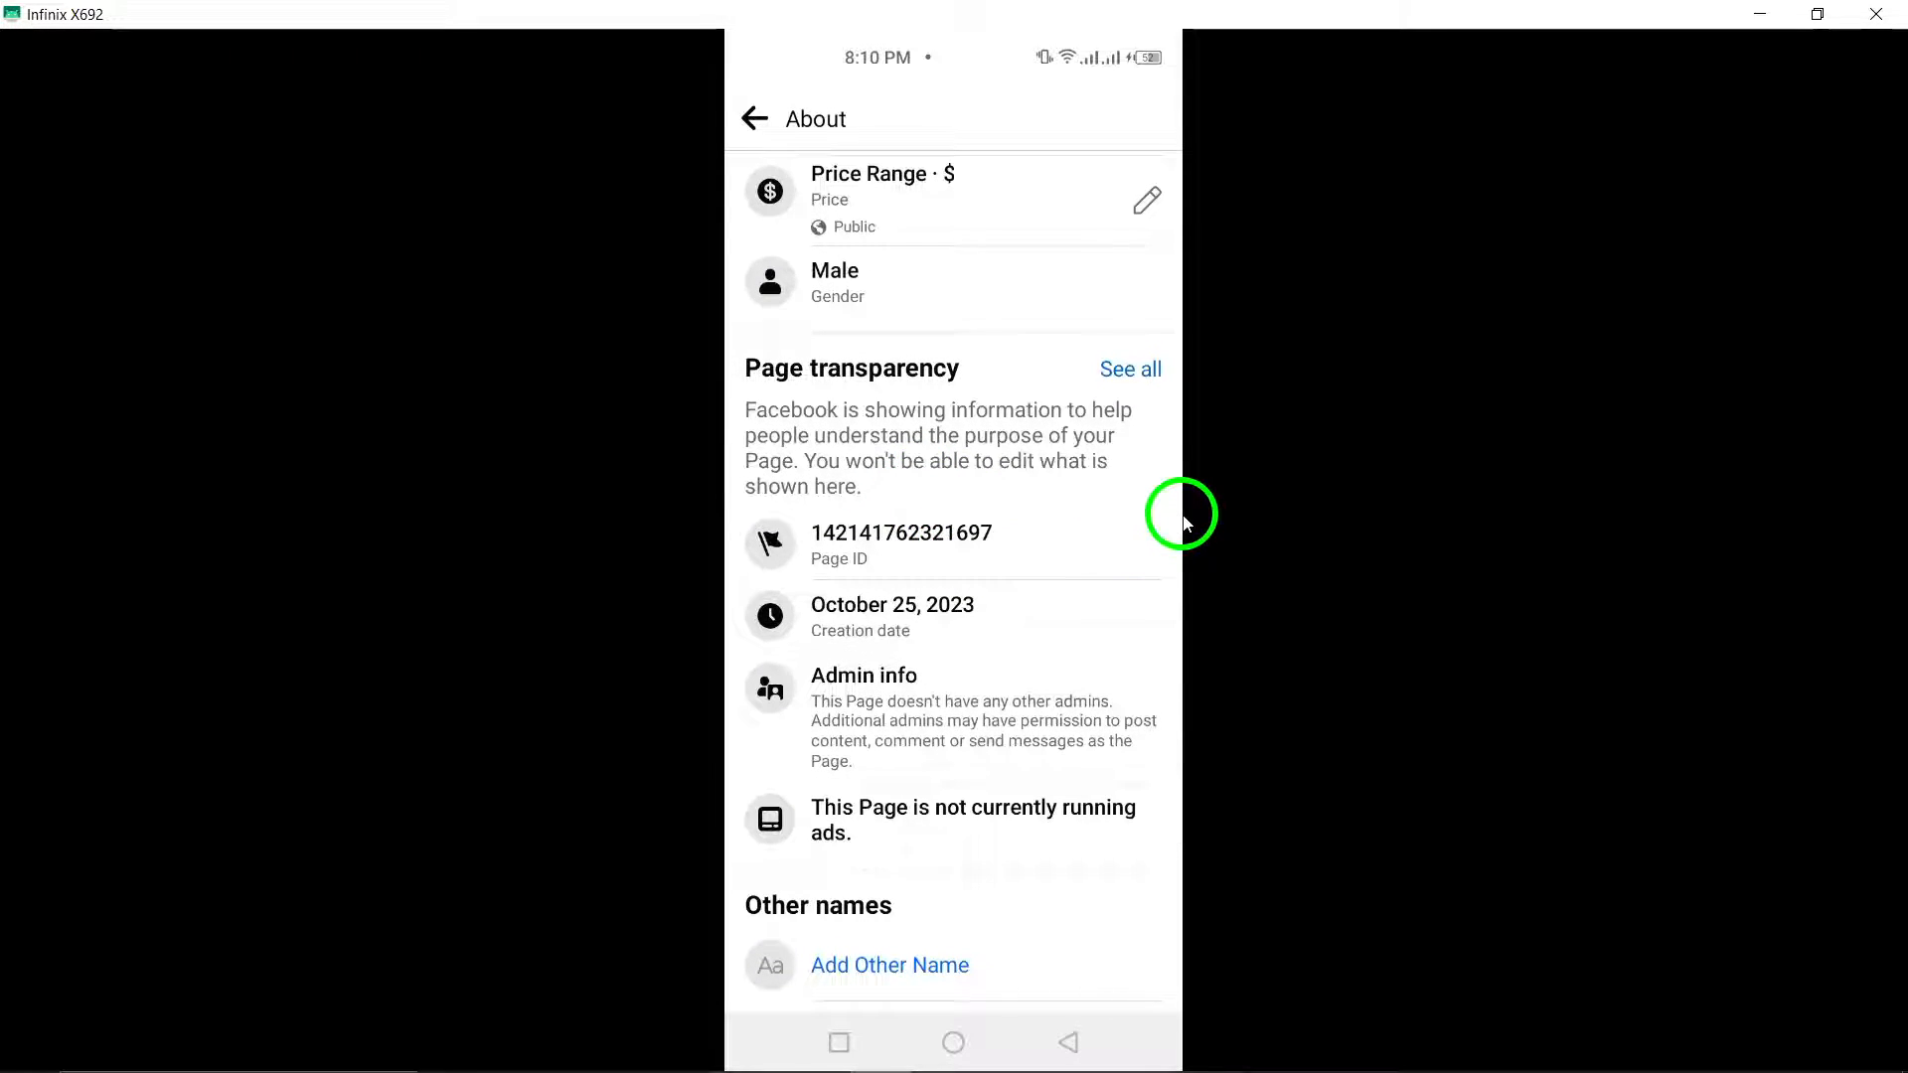
mouse_move(1174, 508)
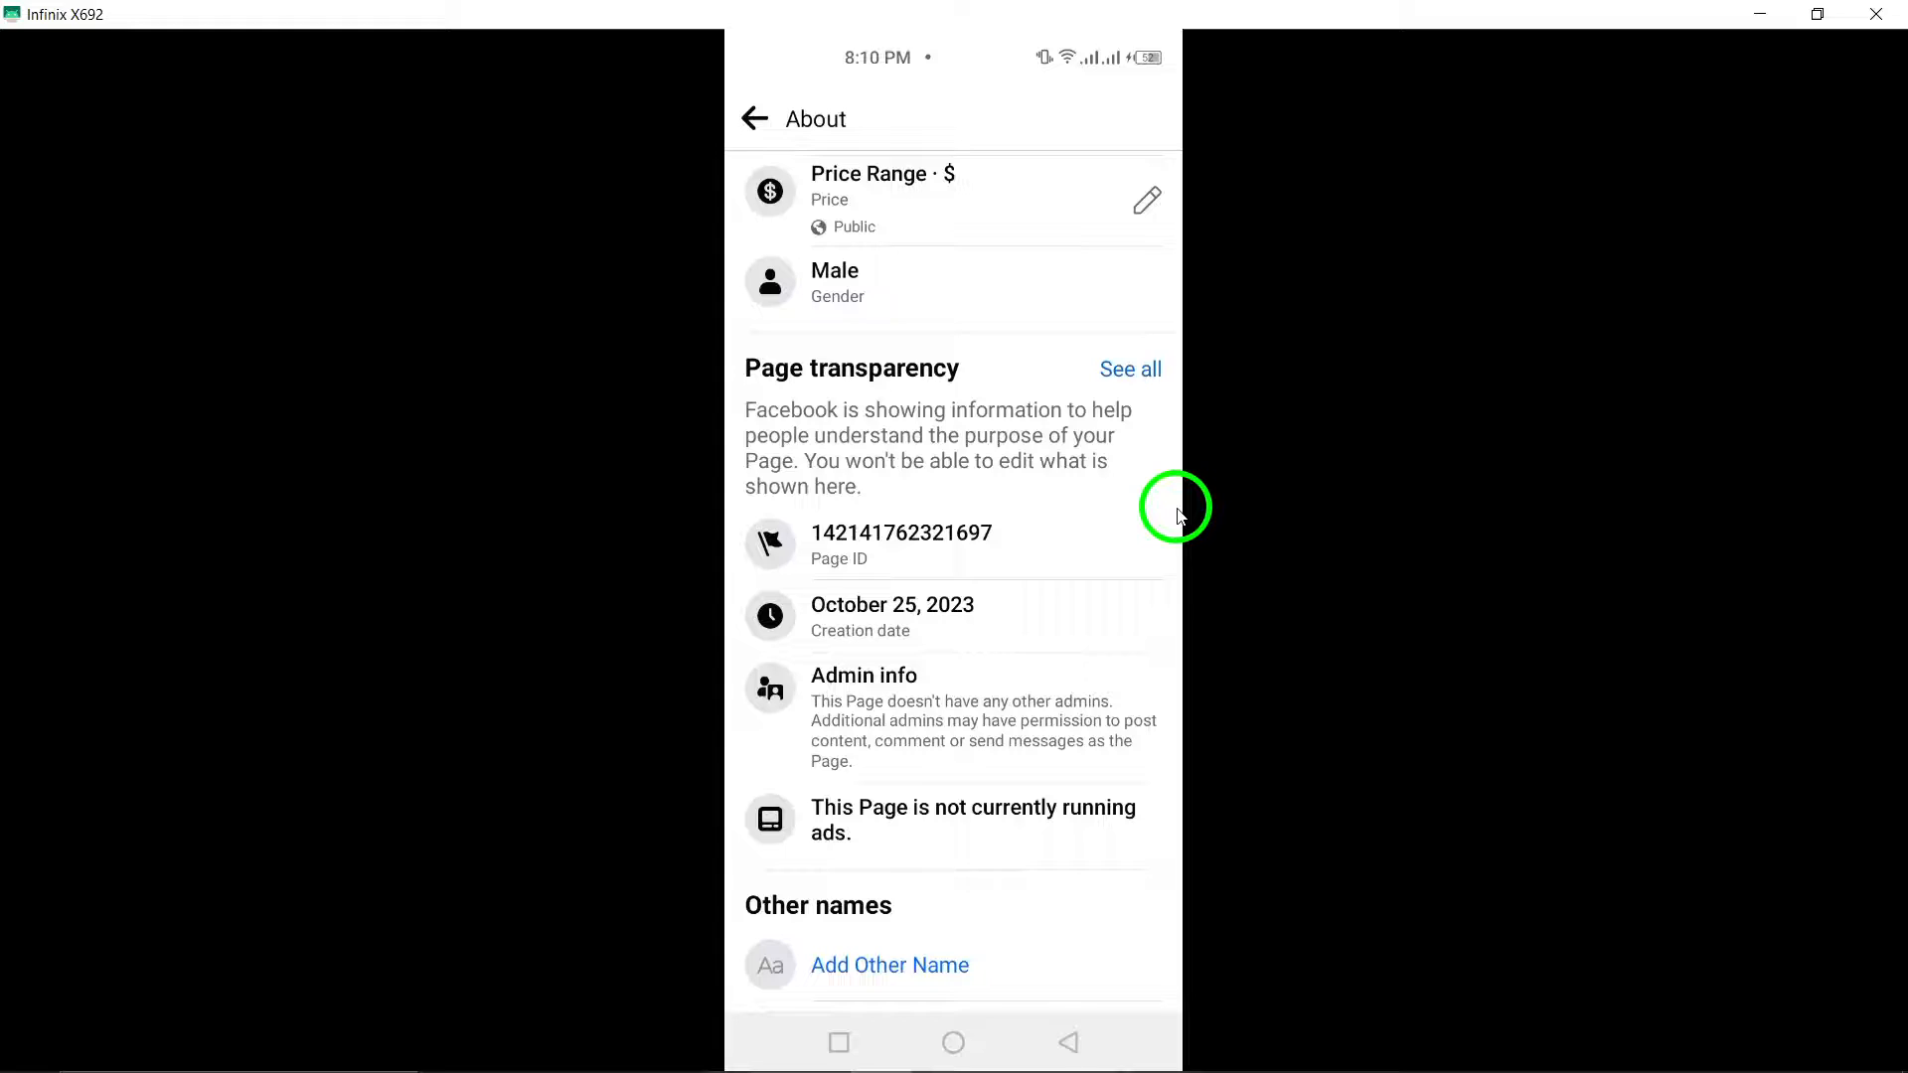